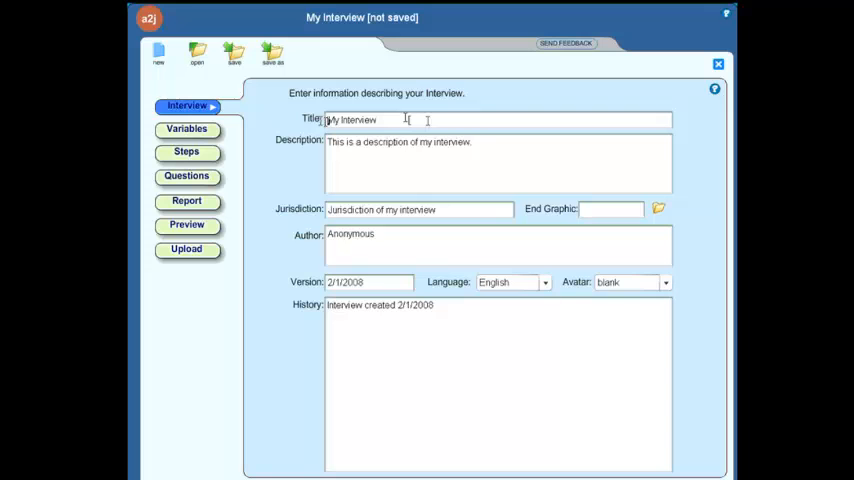
Replace the 'My Interview' title with 'Name Change - Adult - Draft' and start the description
{"action": "double_click", "coordinate": [350, 119]}
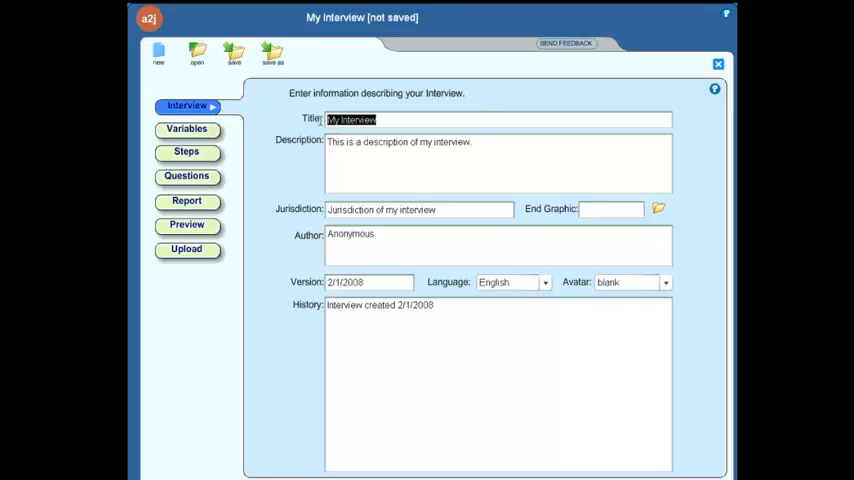
{"action": "type", "text": "Name Change - Adult"}
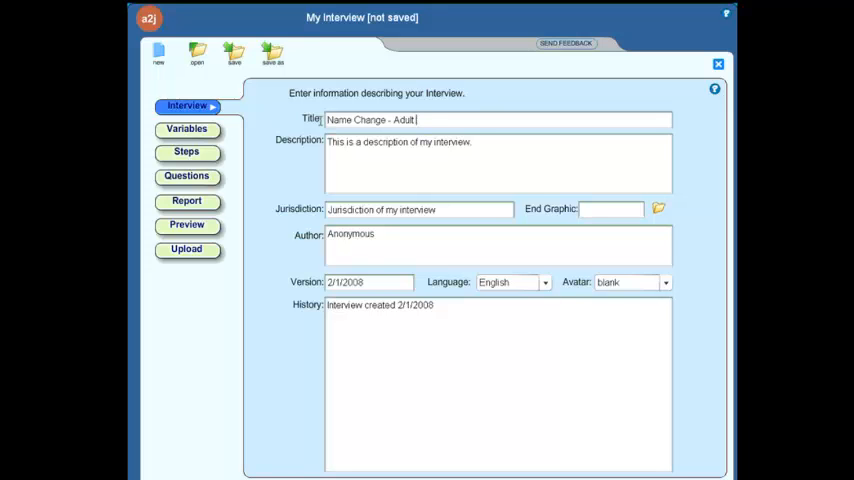
{"action": "type", "text": "- Draft"}
{"action": "left_click", "coordinate": [498, 163]}
{"action": "type", "text": "This is the adult versio"}
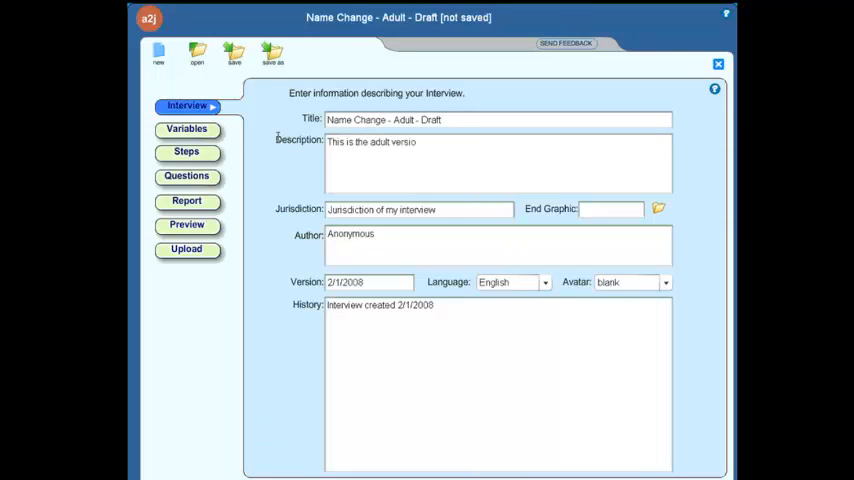
Finish the description citing the HotDocs template for Name Change, Form #ABC10001
{"action": "type", "text": "n of the name change interview and corresponds with the"}
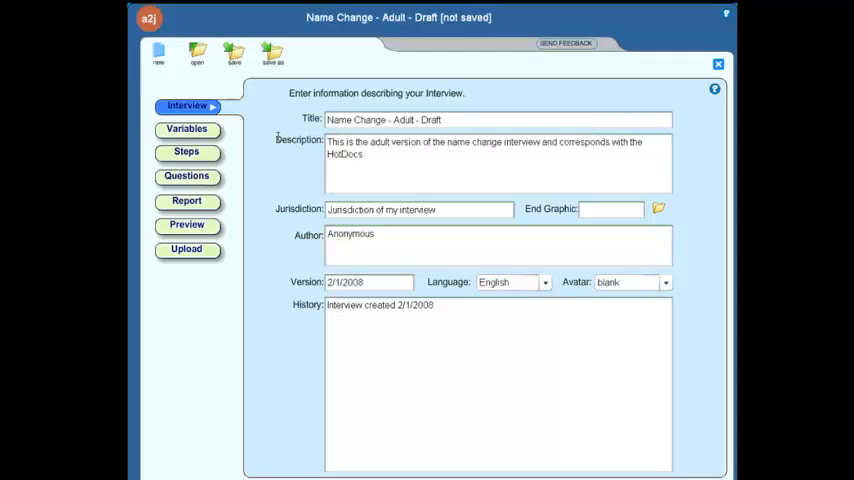
{"action": "type", "text": "template"}
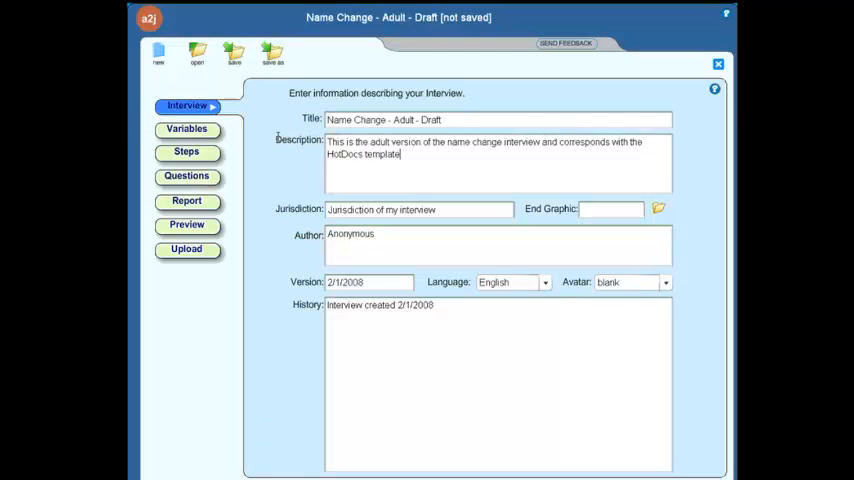
{"action": "type", "text": "for Name Change - Form #"}
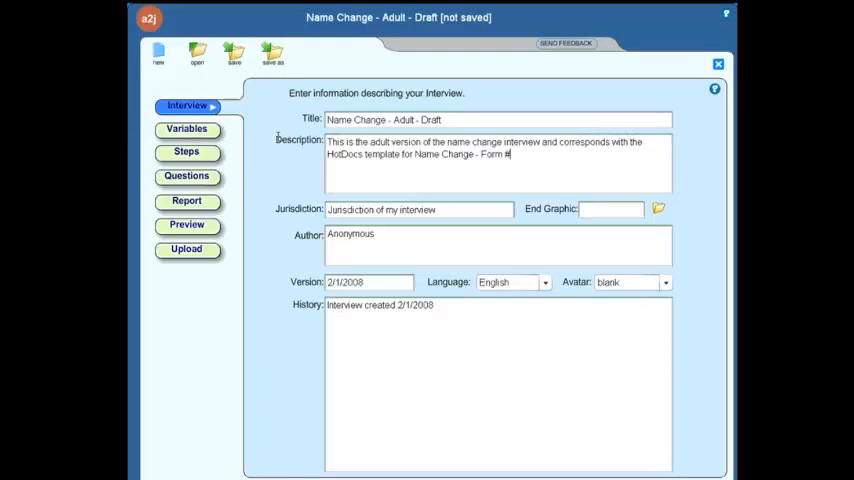
{"action": "type", "text": "ABC1000"}
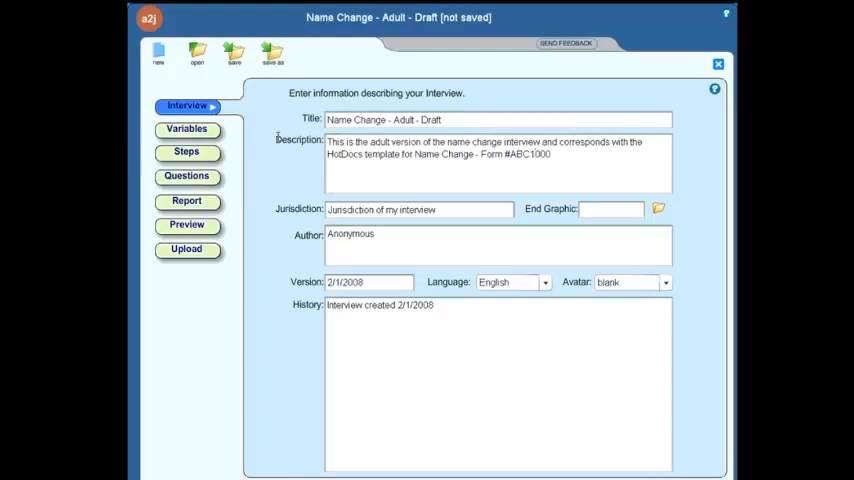
{"action": "type", "text": "1."}
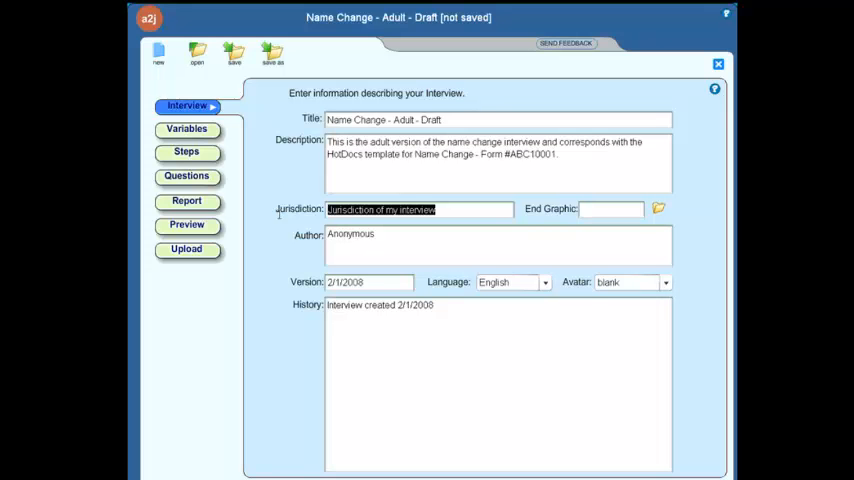
Enter jurisdiction ABC County and author 'John Doe, Legal Aid Organization'
{"action": "type", "text": "ABC County"}
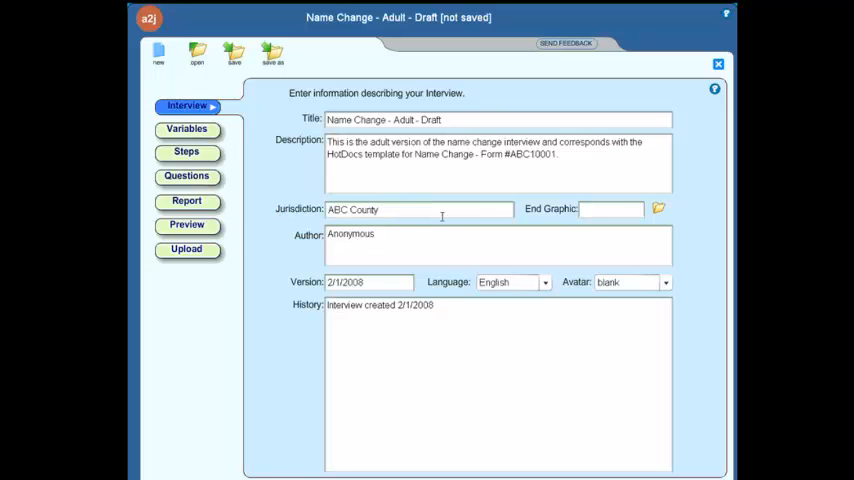
{"action": "type", "text": "John Doe,"}
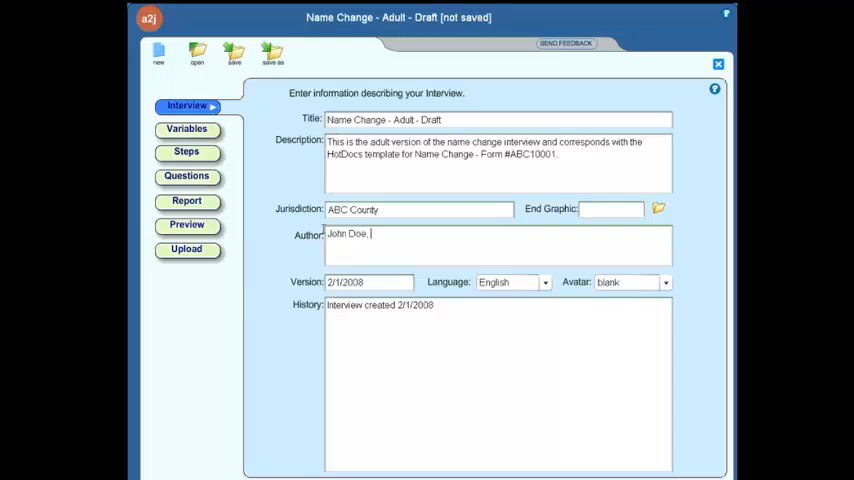
{"action": "type", "text": "Legal"}
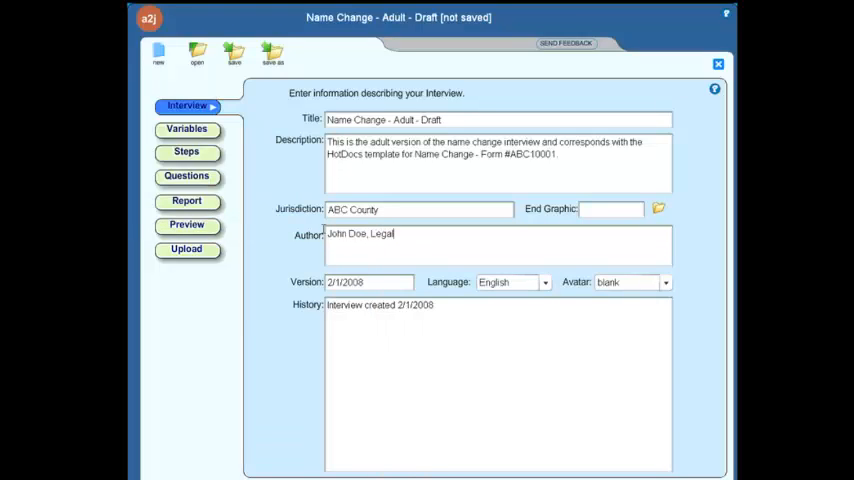
{"action": "type", "text": "Aid Organ"}
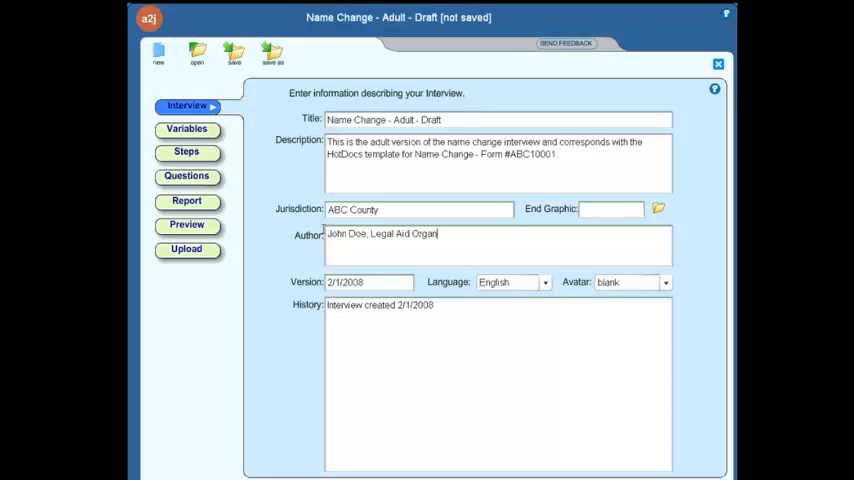
{"action": "type", "text": "zation"}
{"action": "left_click", "coordinate": [369, 282]}
{"action": "type", "text": "3"}
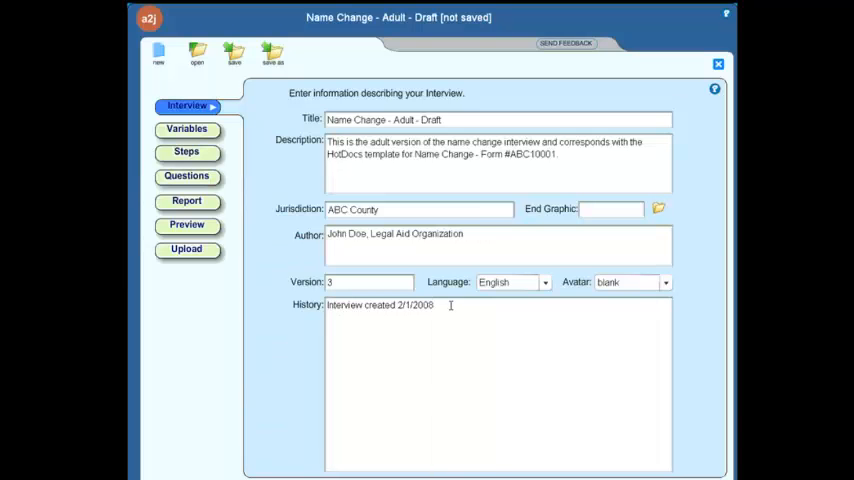
Log 'authored John Doe' and 'Edits made by John Doe 2/15/2008 - Version 2' in History
{"action": "type", "text": "- authored John Doe"}
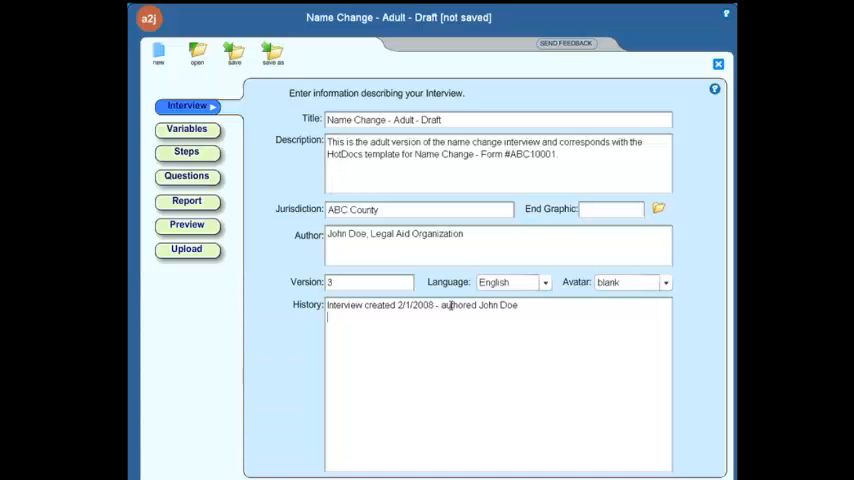
{"action": "type", "text": "Edits made by"}
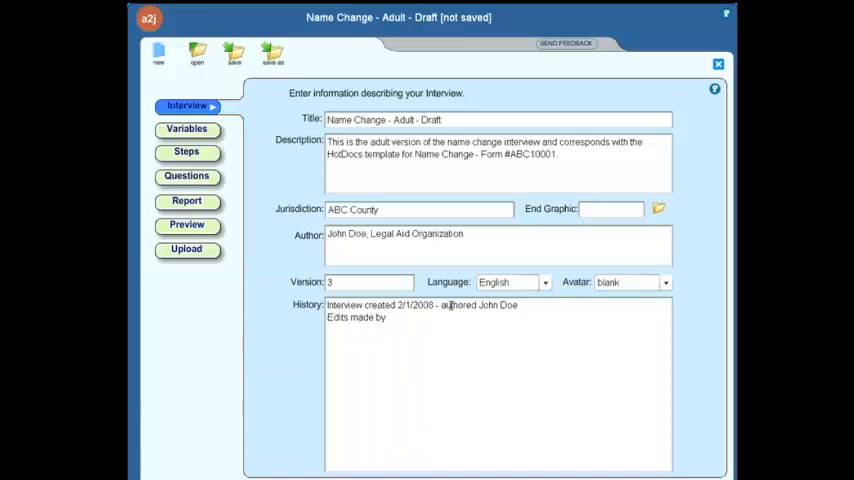
{"action": "type", "text": "John Doe 2/15/2008"}
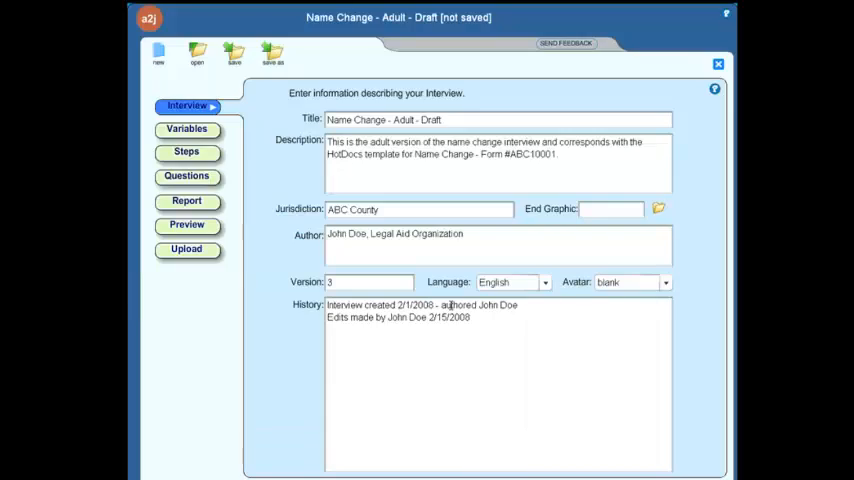
{"action": "type", "text": "- Version 2"}
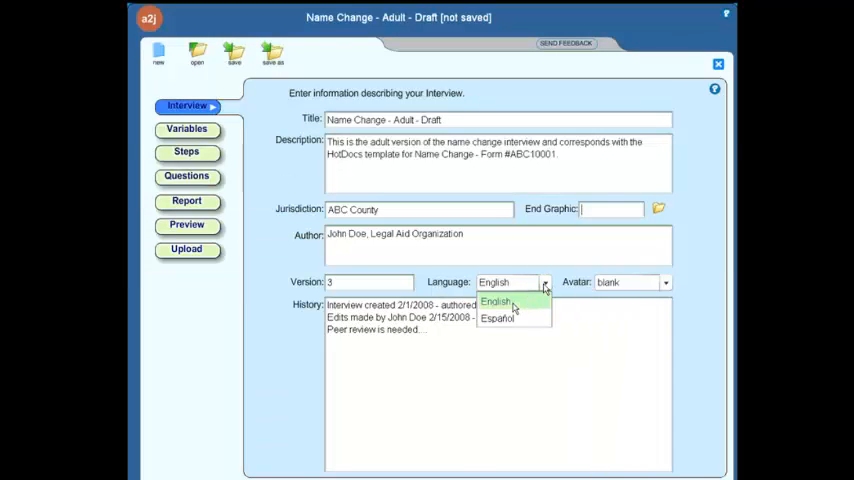
Open the Language dropdown to choose the interview's language
{"action": "left_click", "coordinate": [497, 318]}
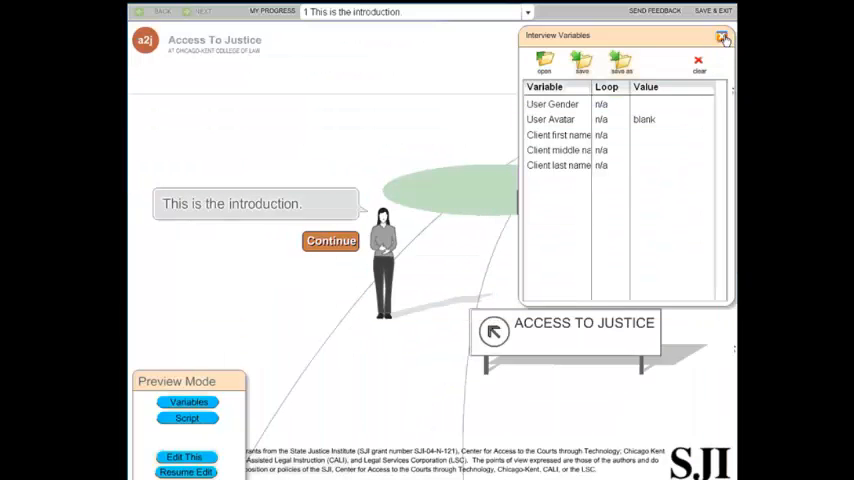
Close the Interview Variables panel in Preview Mode
{"action": "left_click", "coordinate": [723, 37]}
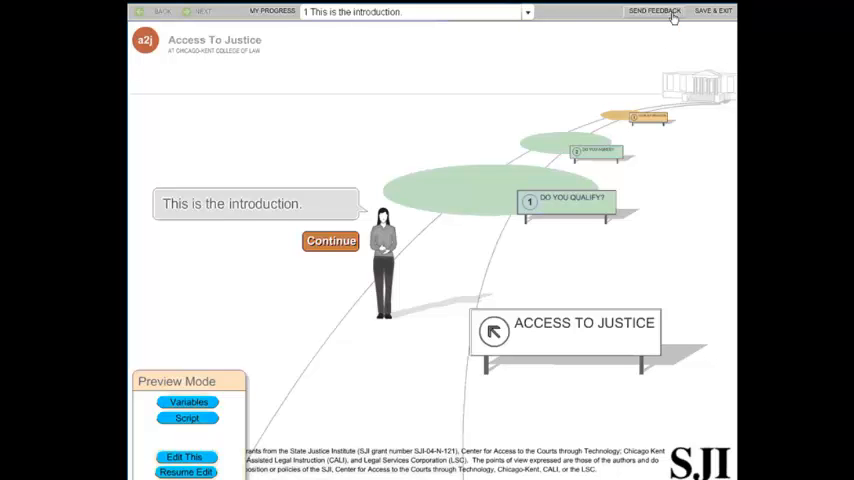
{"action": "mouse_move", "coordinate": [349, 152]}
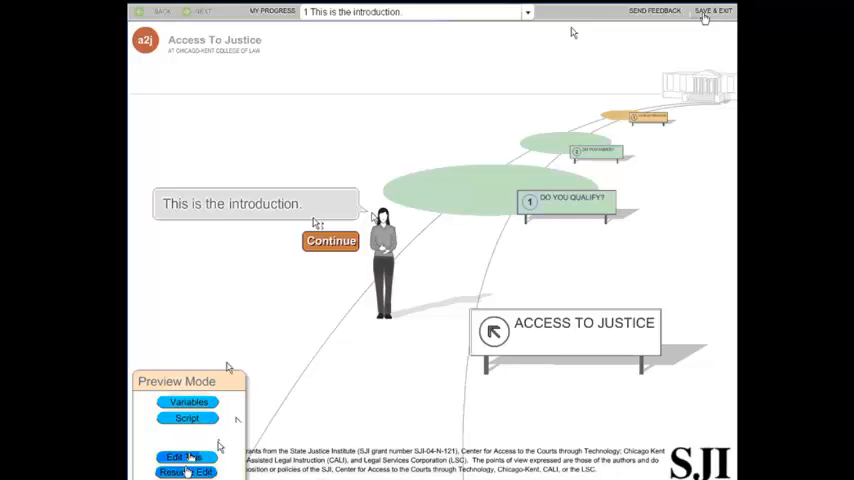
Return to editing and relaunch the preview to see the Spanish menu bar
{"action": "left_click", "coordinate": [182, 456]}
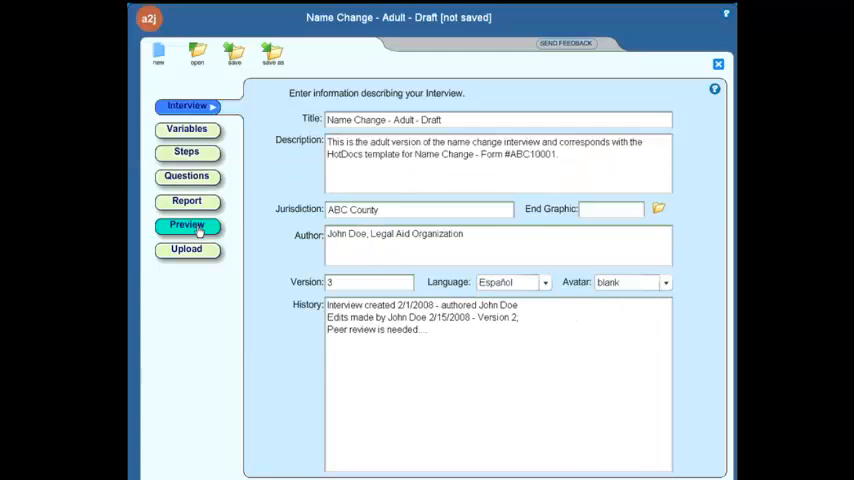
{"action": "left_click", "coordinate": [187, 224]}
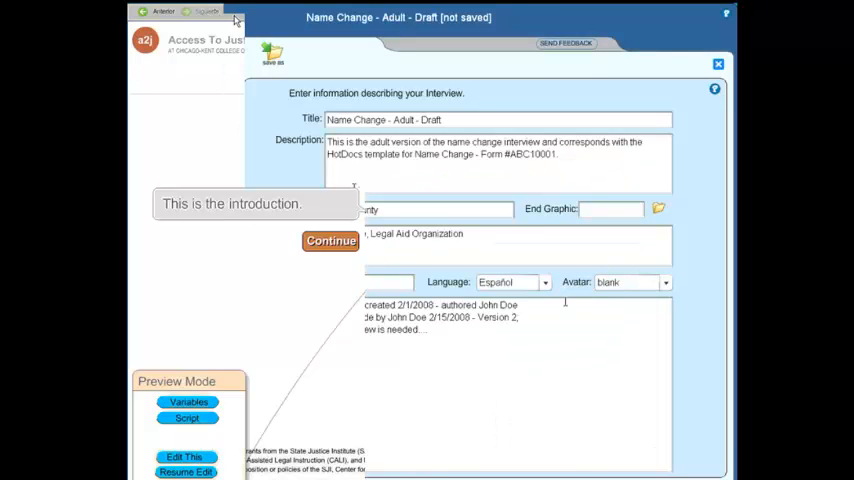
{"action": "left_click", "coordinate": [718, 64]}
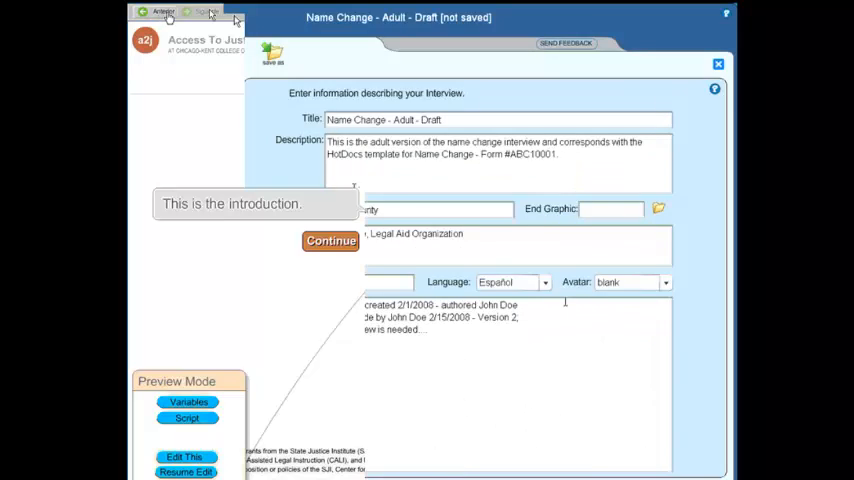
{"action": "left_click", "coordinate": [718, 64]}
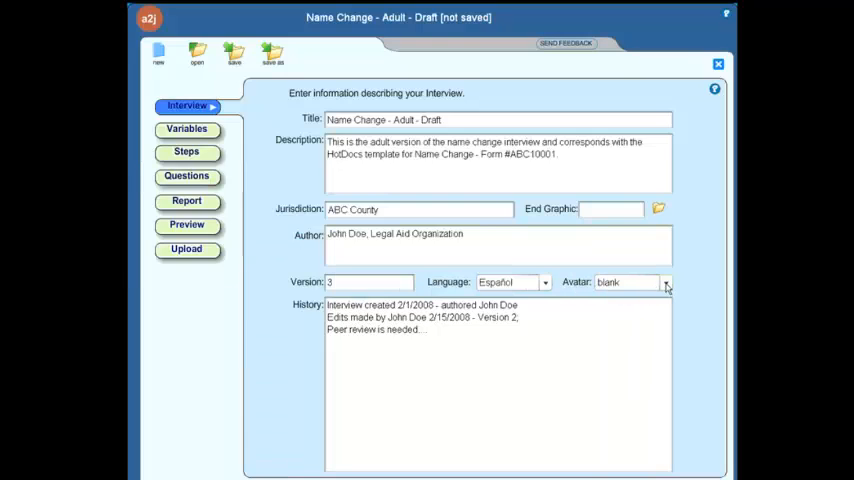
{"action": "left_click", "coordinate": [666, 282]}
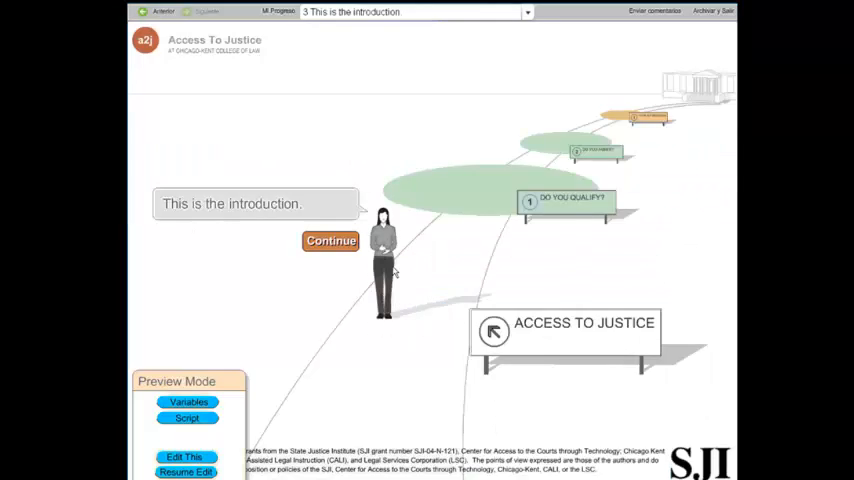
Leave the preview for the Interview tab to set the avatar to tan
{"action": "left_click", "coordinate": [330, 240]}
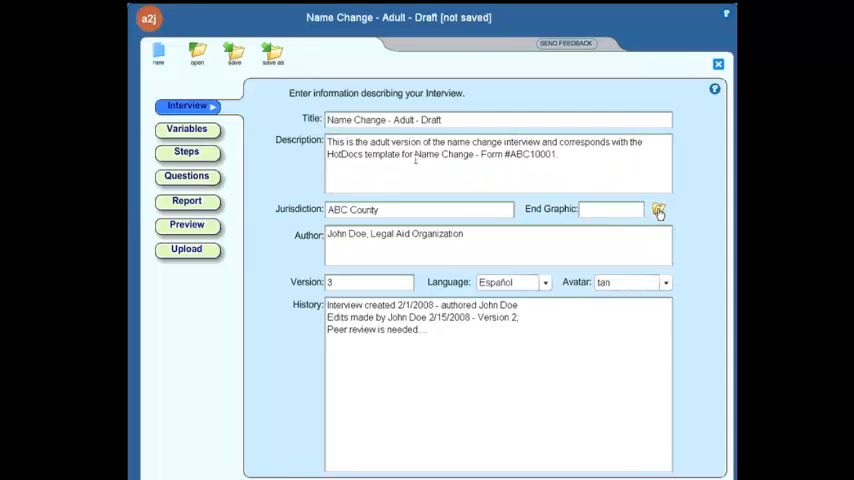
Set the End Graphic to the CourtHouseEndingGraphic file from the A2J Author folder
{"action": "left_click", "coordinate": [659, 210]}
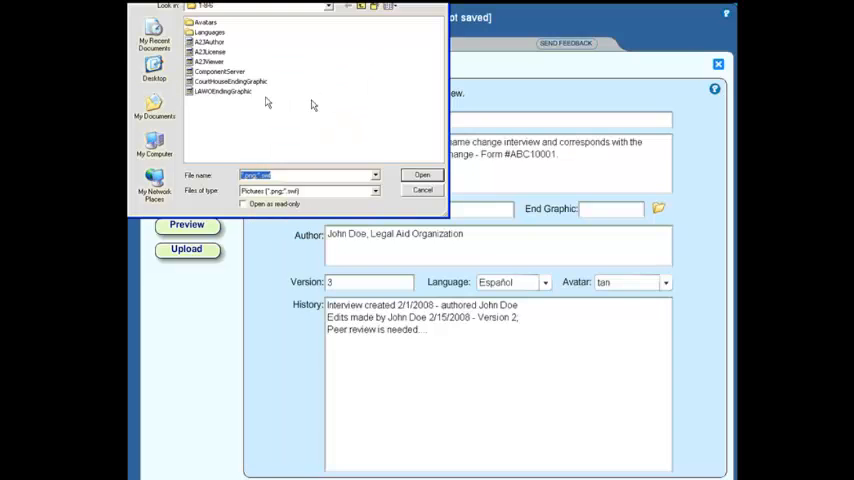
{"action": "left_click", "coordinate": [228, 81]}
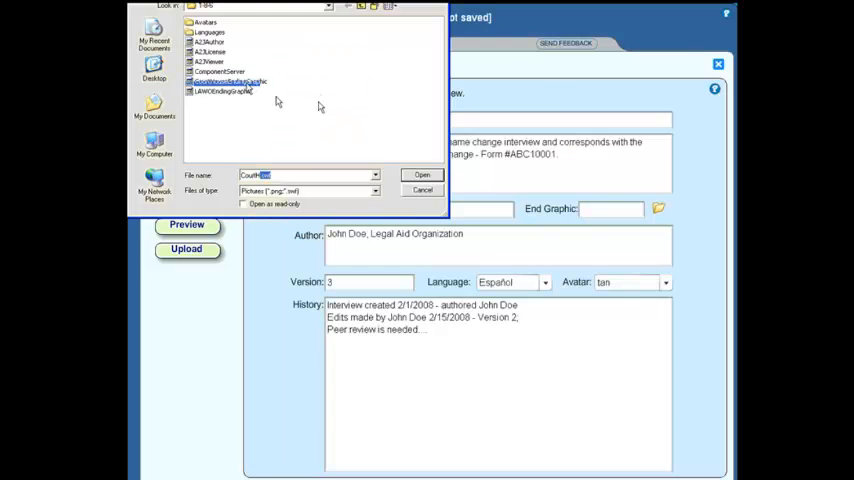
{"action": "left_click", "coordinate": [228, 81]}
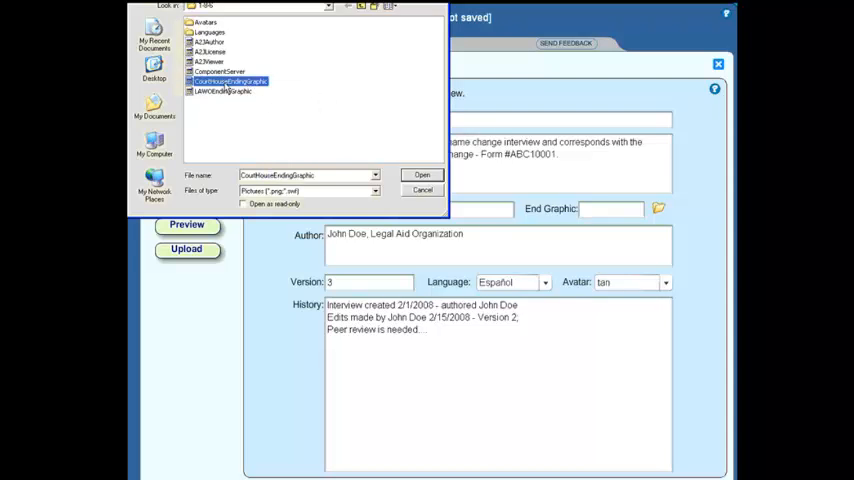
{"action": "left_click", "coordinate": [421, 175]}
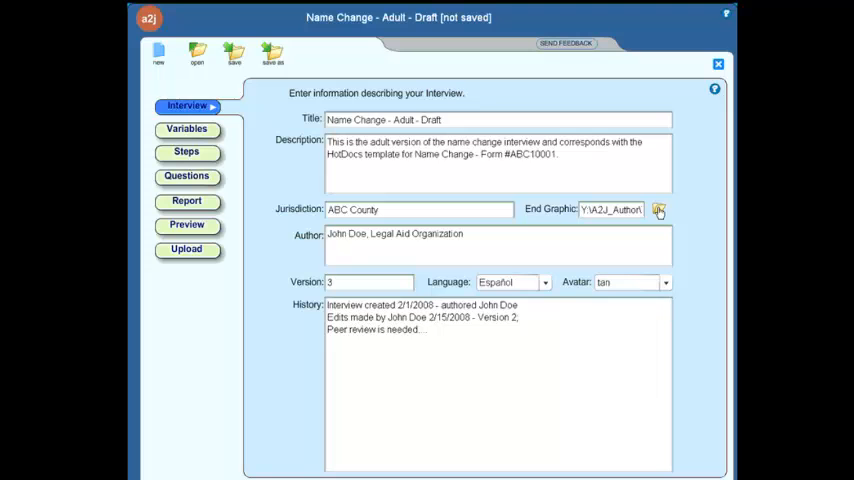
{"action": "mouse_move", "coordinate": [611, 300]}
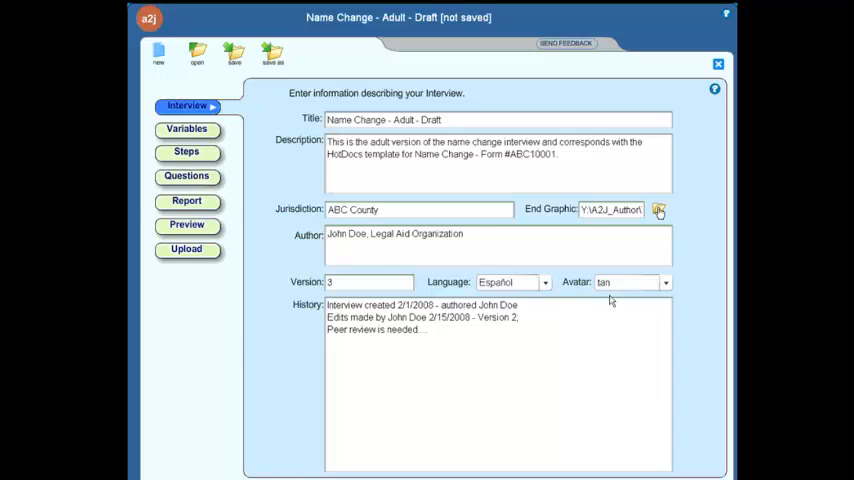
Launch the preview to check the tan avatar and the ending graphic
{"action": "left_click", "coordinate": [186, 224]}
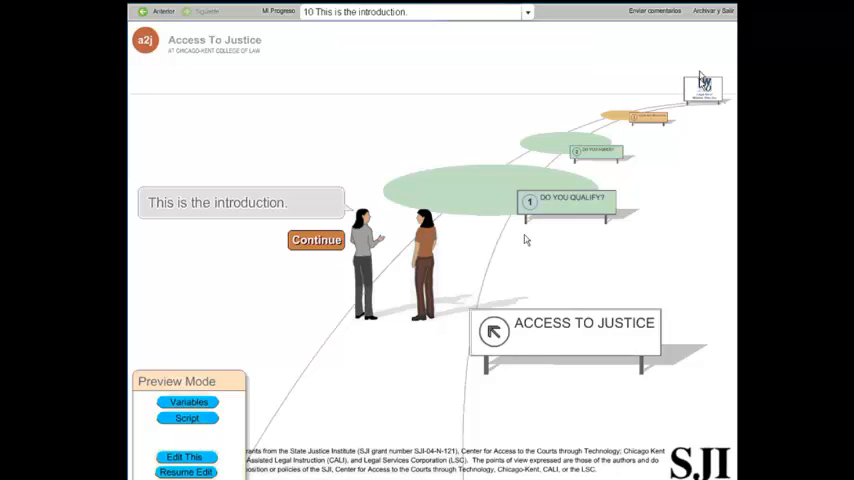
{"action": "mouse_move", "coordinate": [525, 240]}
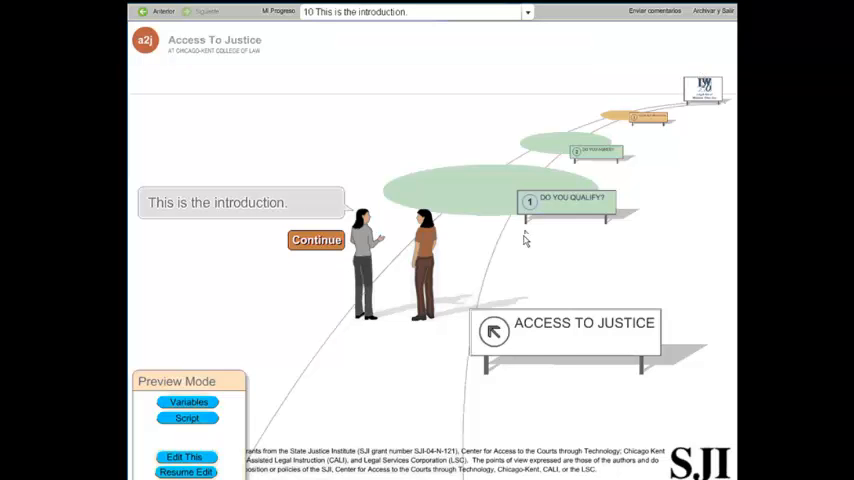
{"action": "mouse_move", "coordinate": [524, 240]}
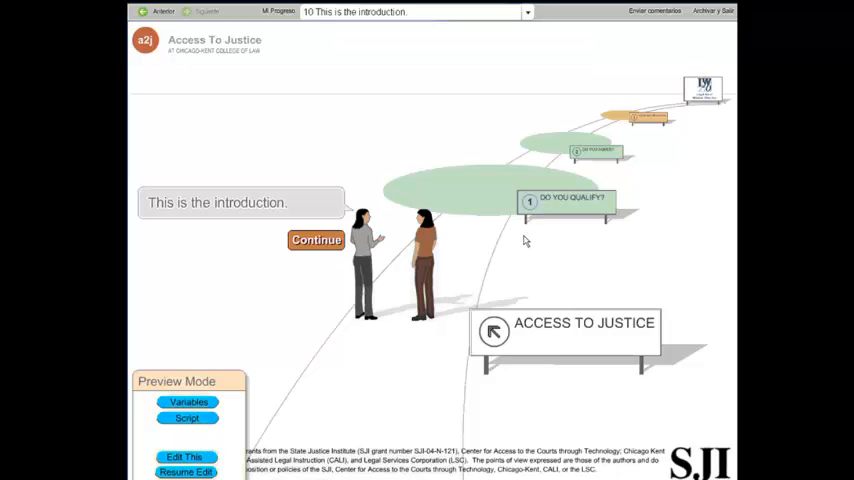